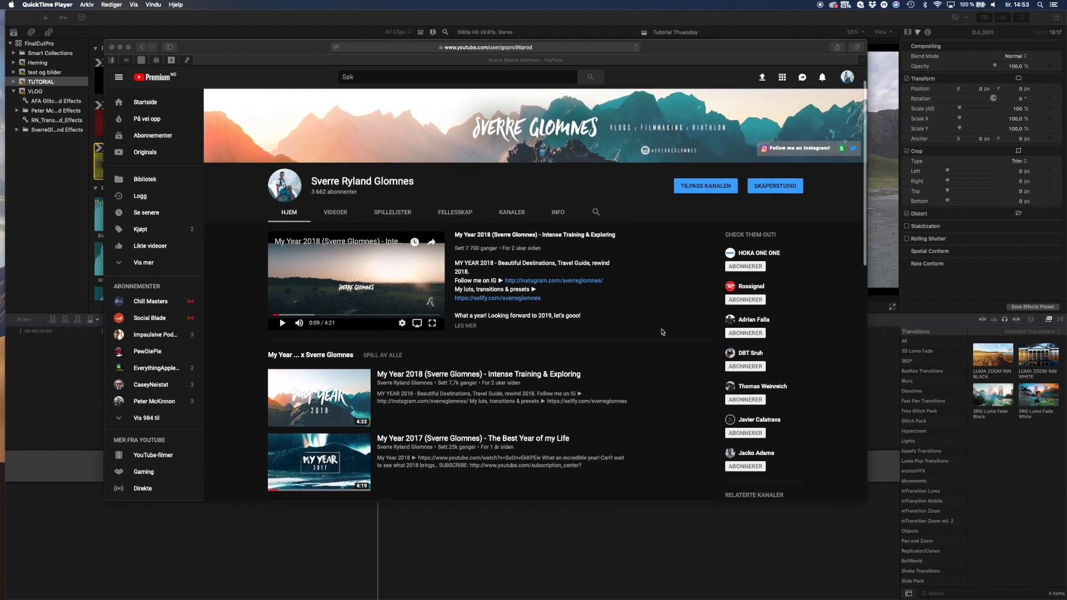
Scroll the YouTube results toward the DJI 'How to Use Dolly Zoom' video.
{"action": "scroll", "scroll_direction": "down", "scroll_amount": 3}
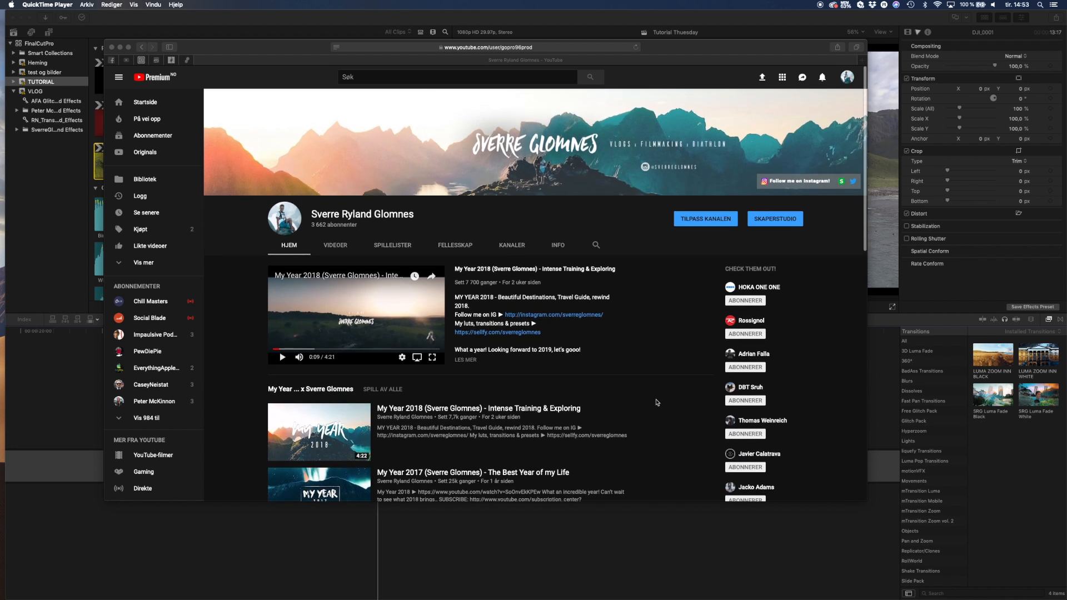
{"action": "mouse_move", "coordinate": [687, 387]}
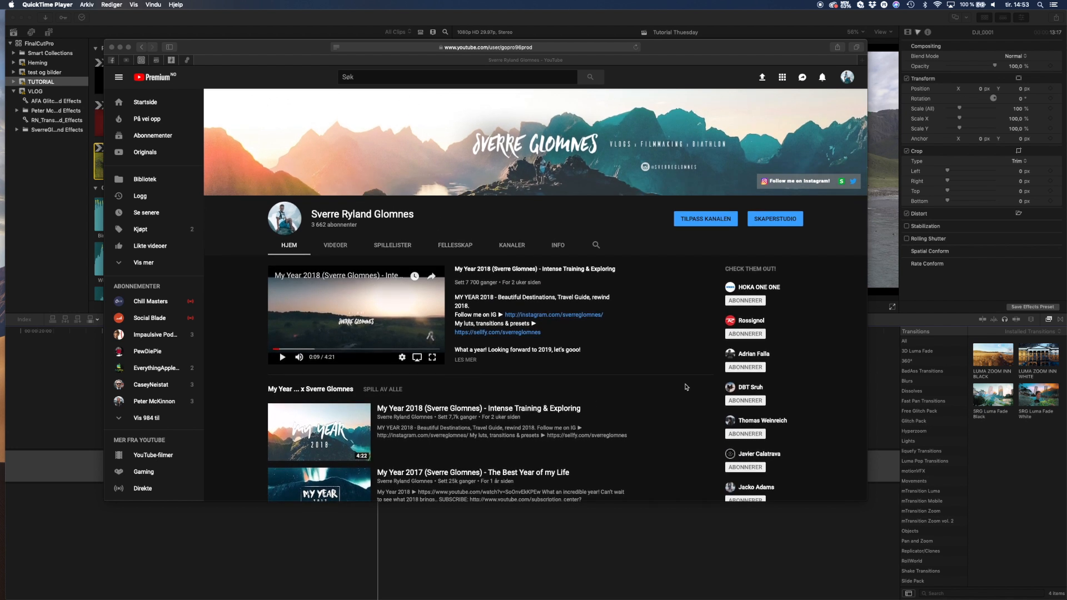
{"action": "mouse_move", "coordinate": [566, 562]}
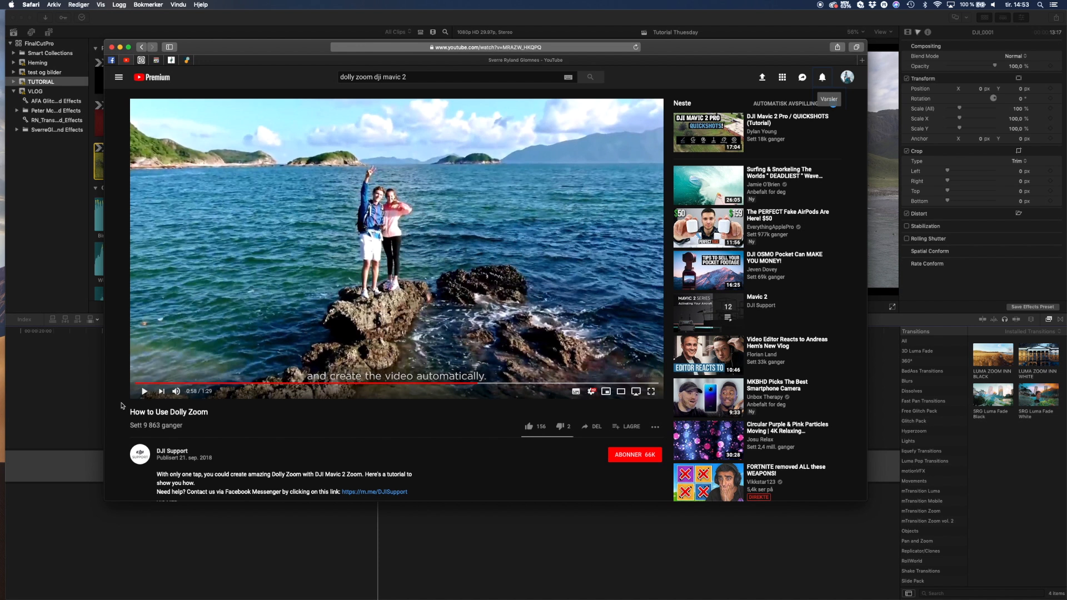
{"action": "mouse_move", "coordinate": [145, 392]}
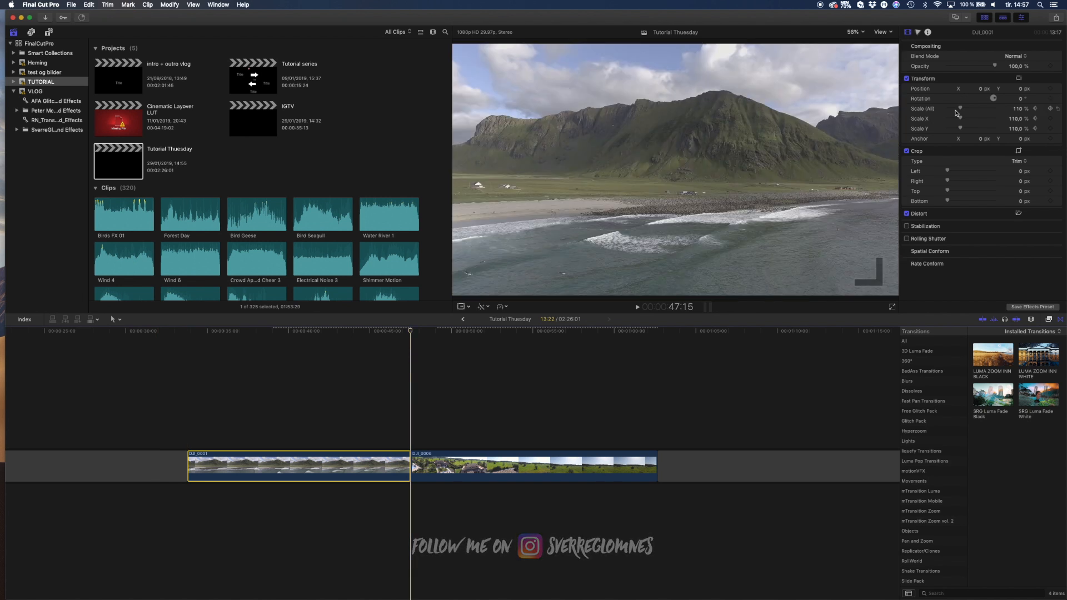
Drag DJI_0001's ending Scale (All) up from 110% to about 127% for the push-in.
{"action": "left_click_drag", "start_coordinate": [963, 109], "coordinate": [963, 106]}
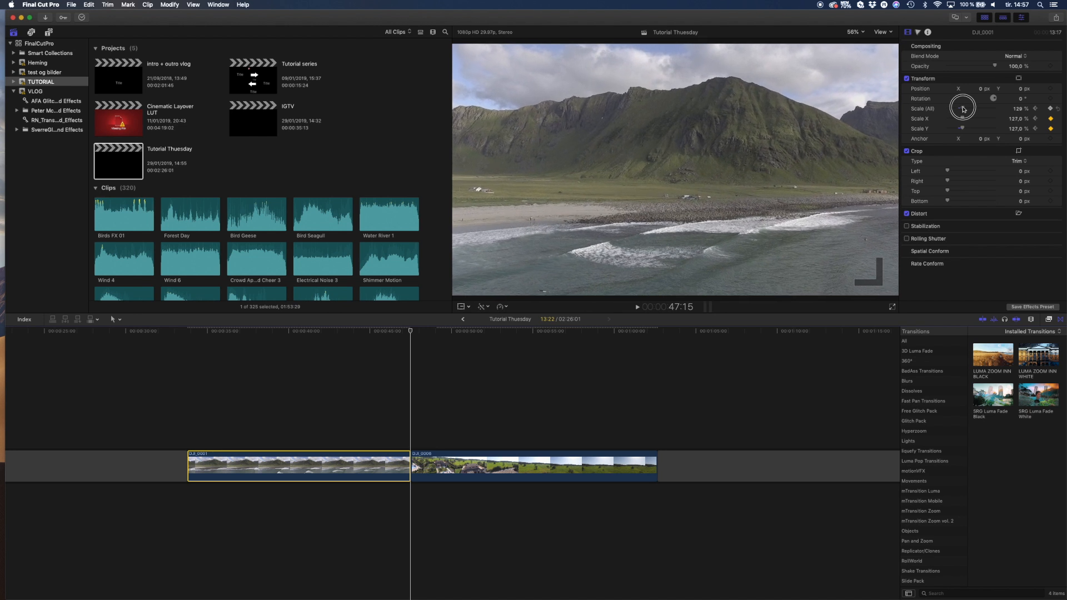
{"action": "left_click_drag", "start_coordinate": [960, 108], "coordinate": [966, 108]}
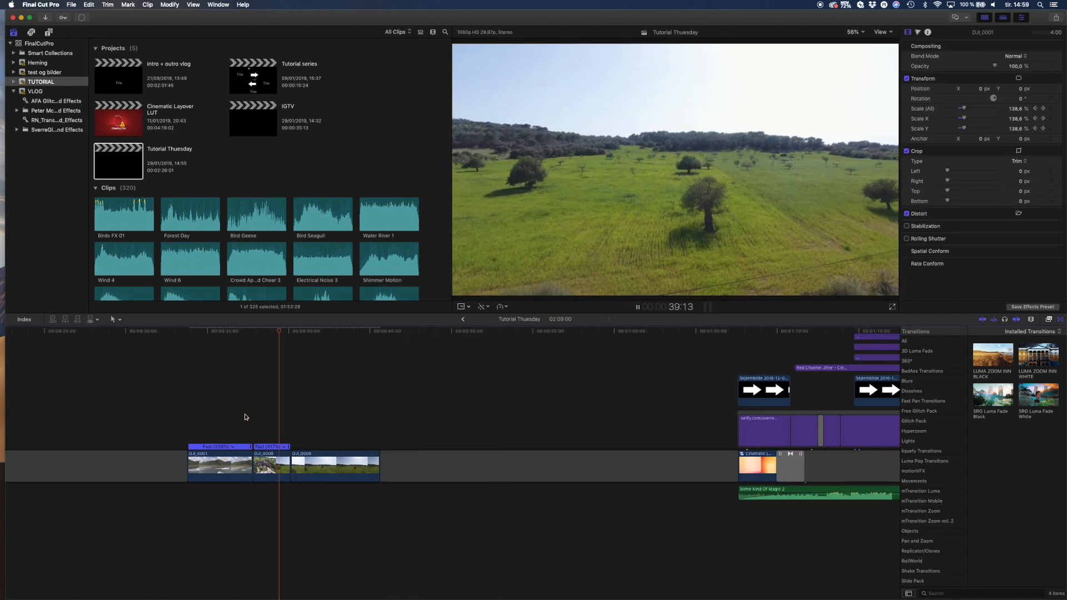
Select DJI_0006 and raise its keyframed Scale (All) to 146% for the push-in.
{"action": "left_click", "coordinate": [334, 466]}
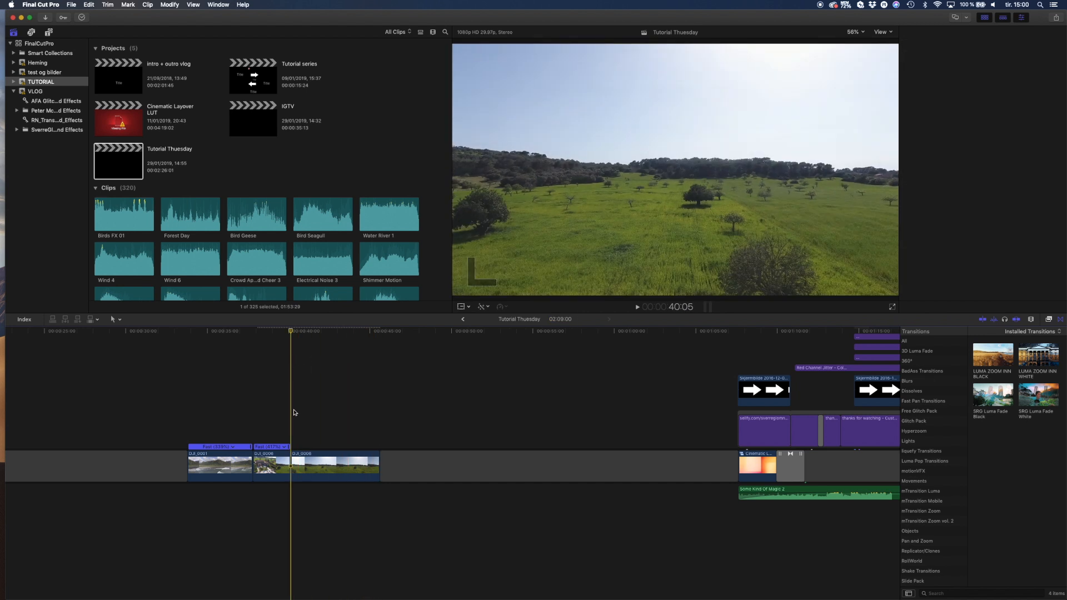
{"action": "left_click", "coordinate": [334, 466]}
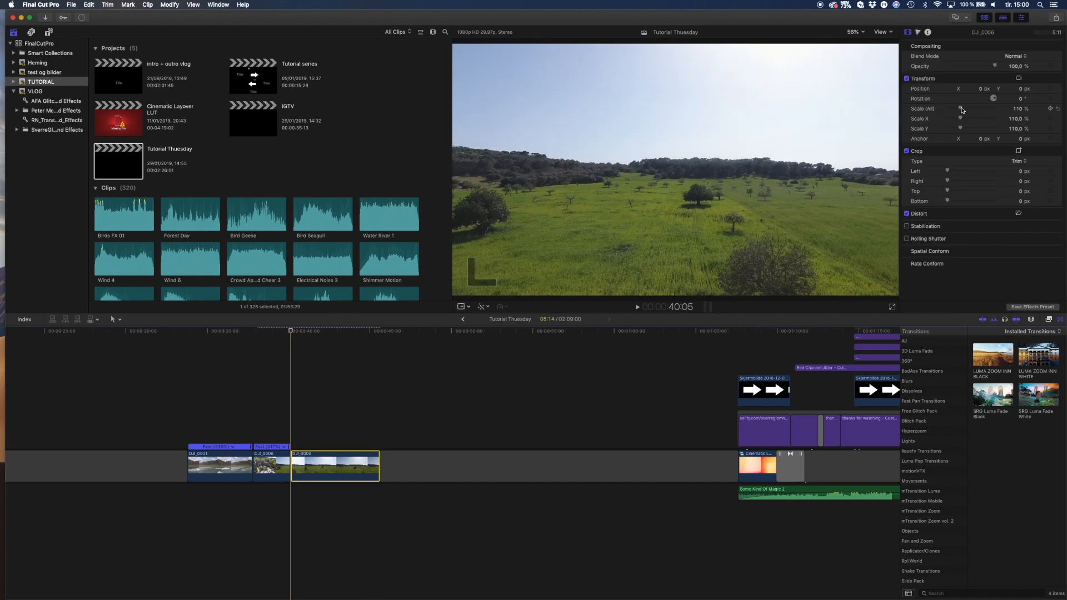
{"action": "left_click_drag", "start_coordinate": [960, 109], "coordinate": [974, 109]}
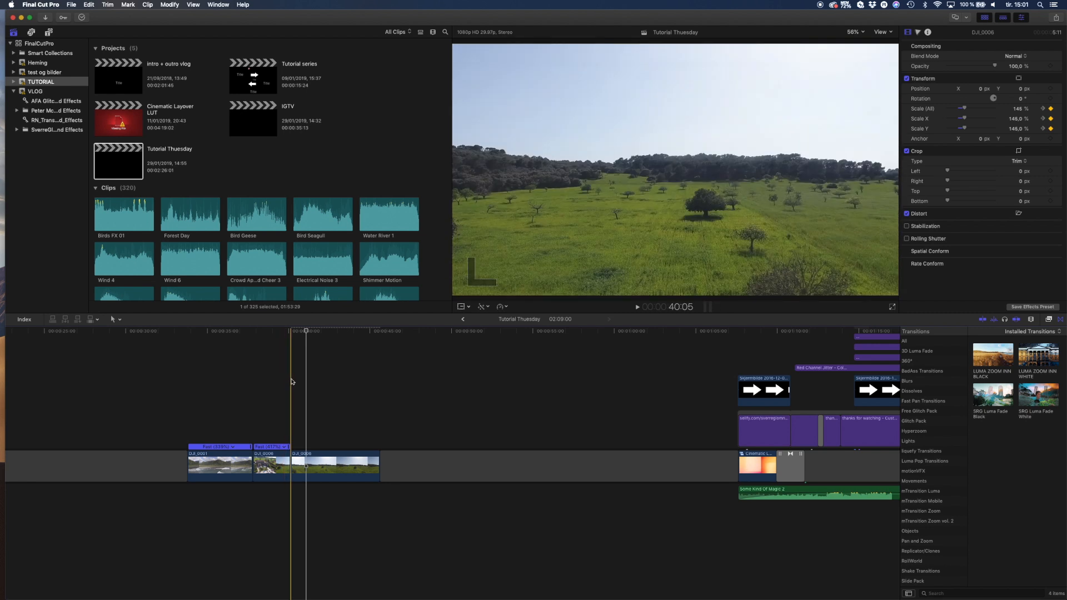
{"action": "left_click", "coordinate": [270, 468]}
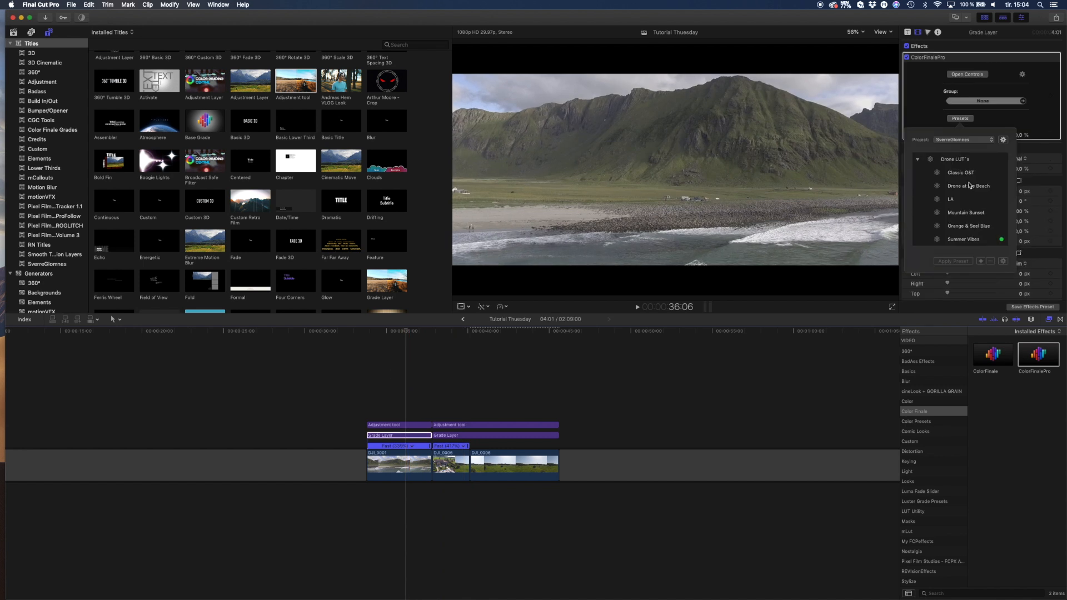
Apply the Surfing in Lofoten Color Finale preset to the first grade layer.
{"action": "scroll", "scroll_direction": "down", "scroll_amount": 3}
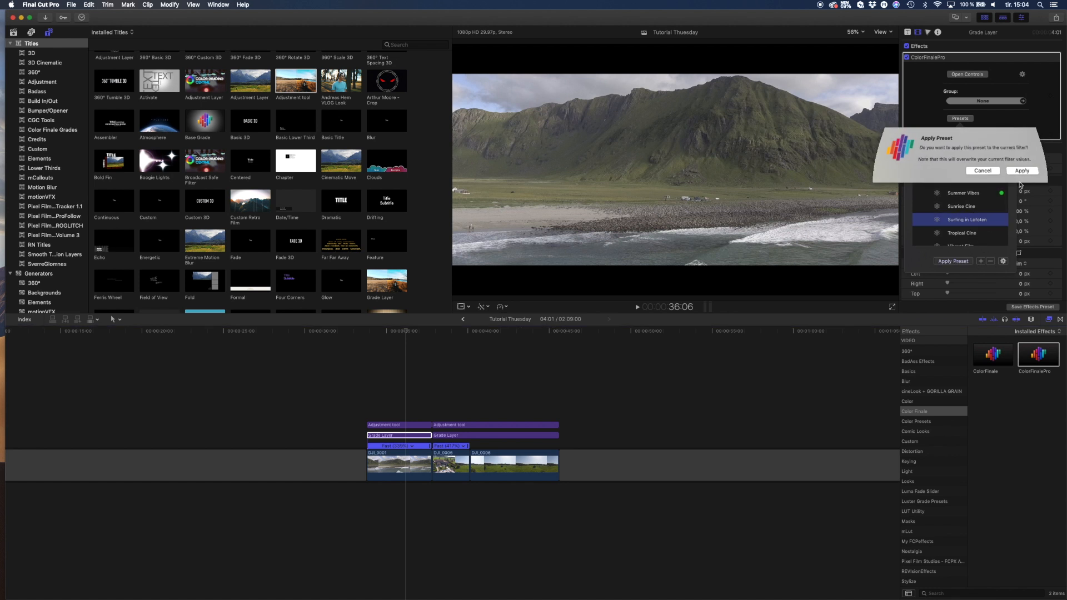
{"action": "left_click", "coordinate": [1023, 172]}
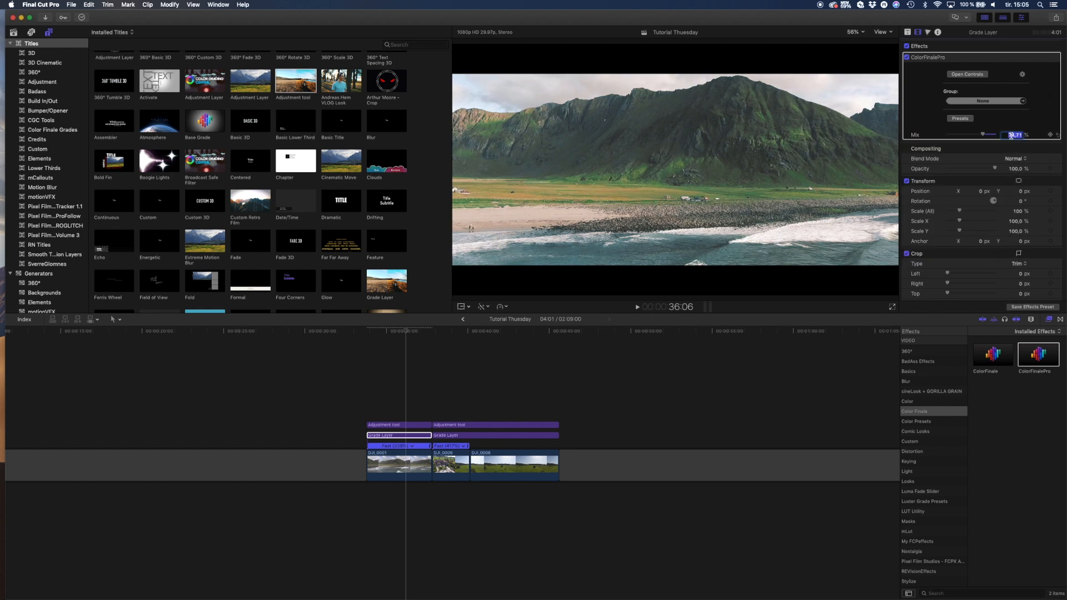
Select the letterbox adjustment layer, then the grade layer over the later clips.
{"action": "left_click", "coordinate": [460, 425]}
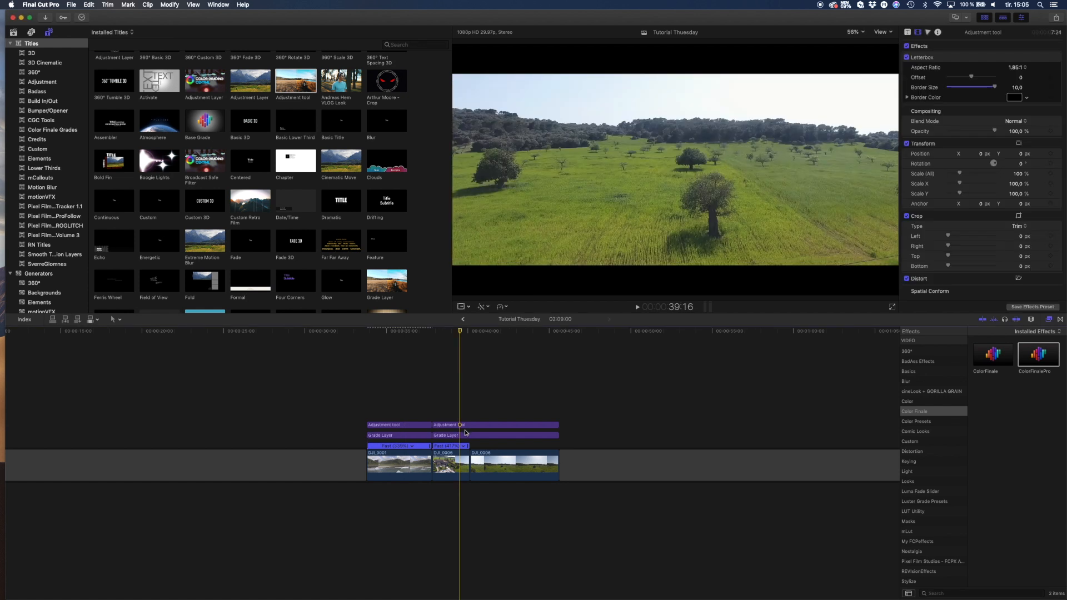
{"action": "left_click", "coordinate": [496, 436]}
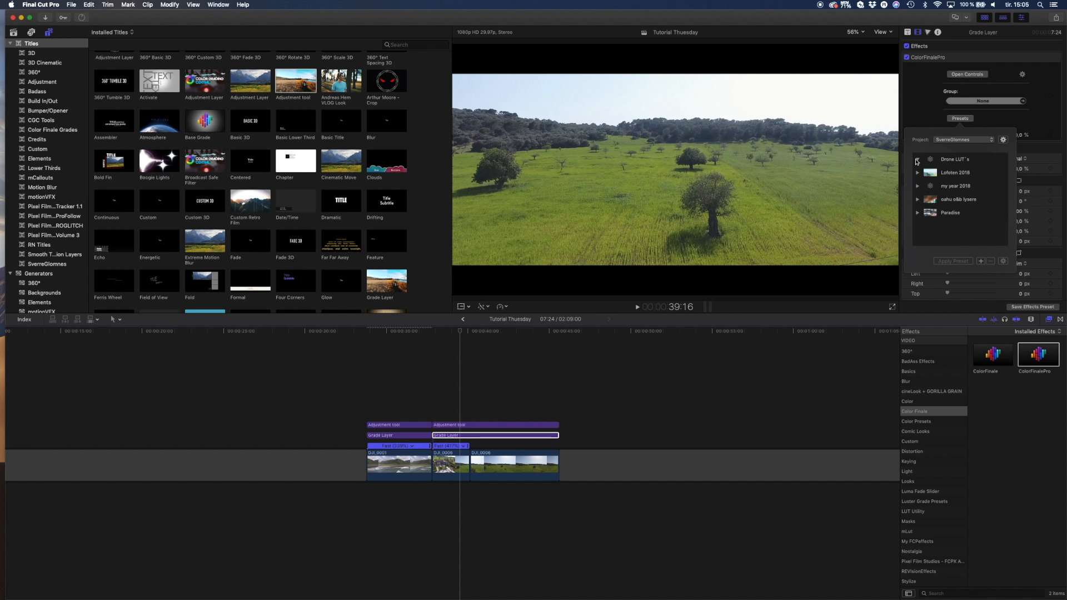